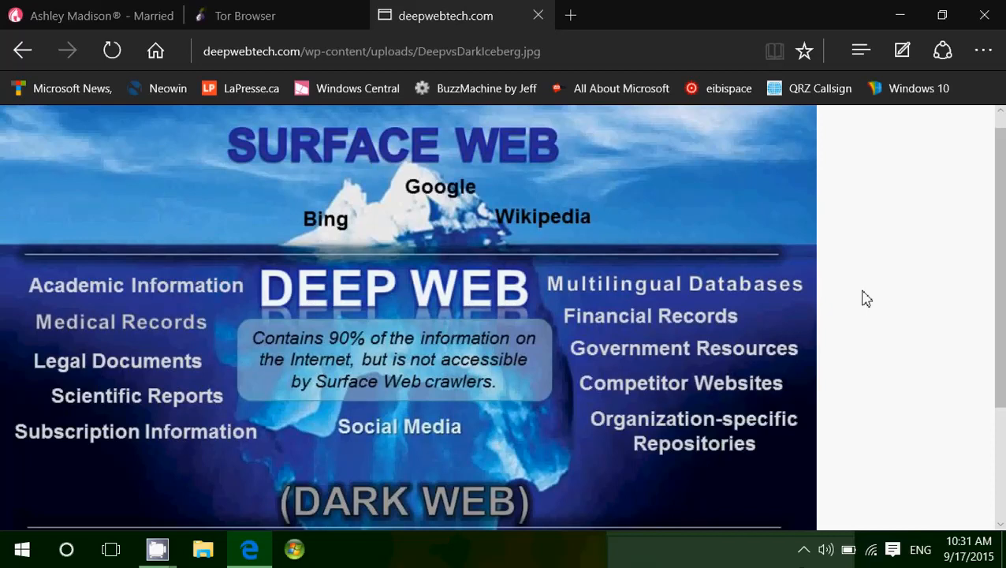
mouse_move(223, 38)
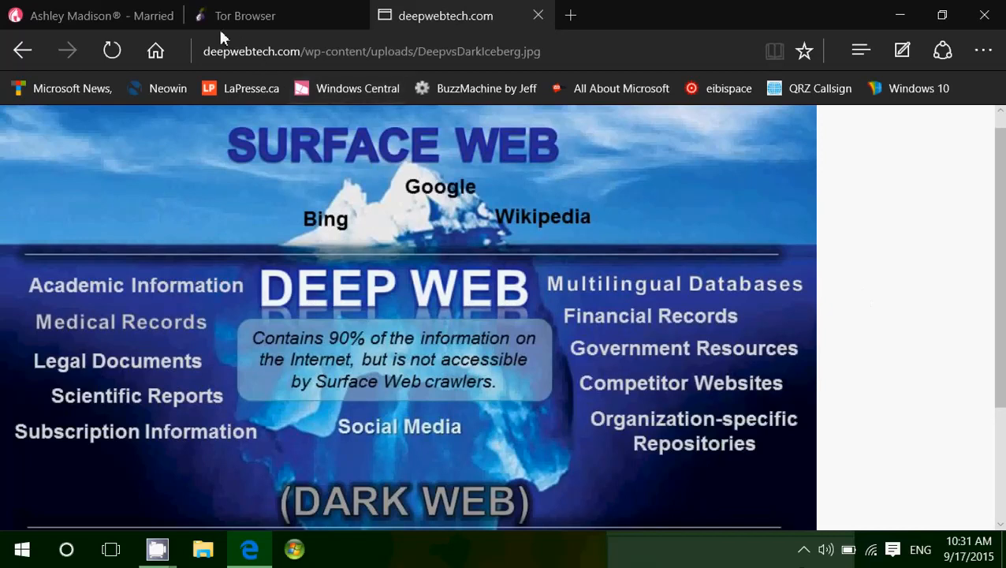
- Switch Edge to the Ashley Madison dating site tab
click(86, 15)
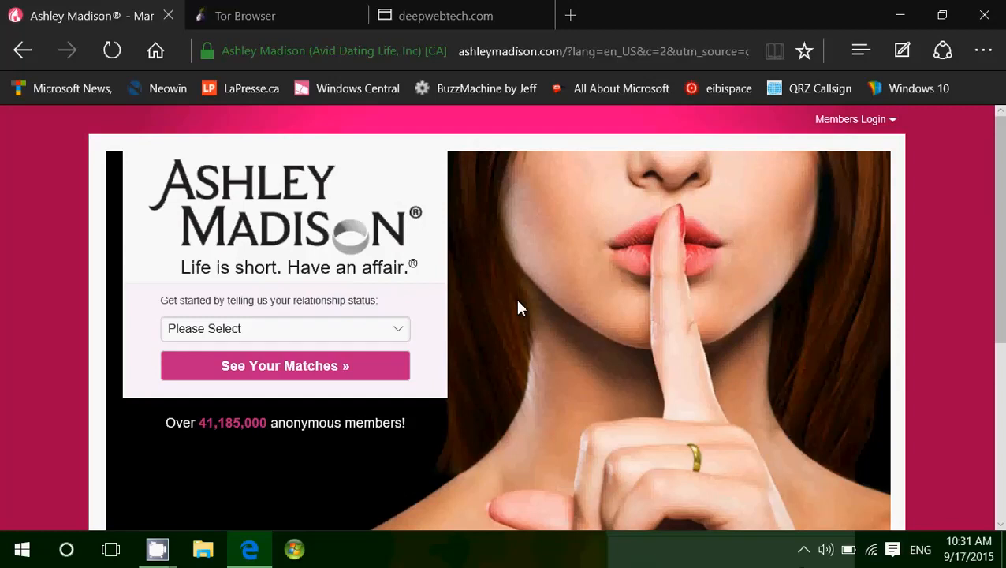
mouse_move(445, 15)
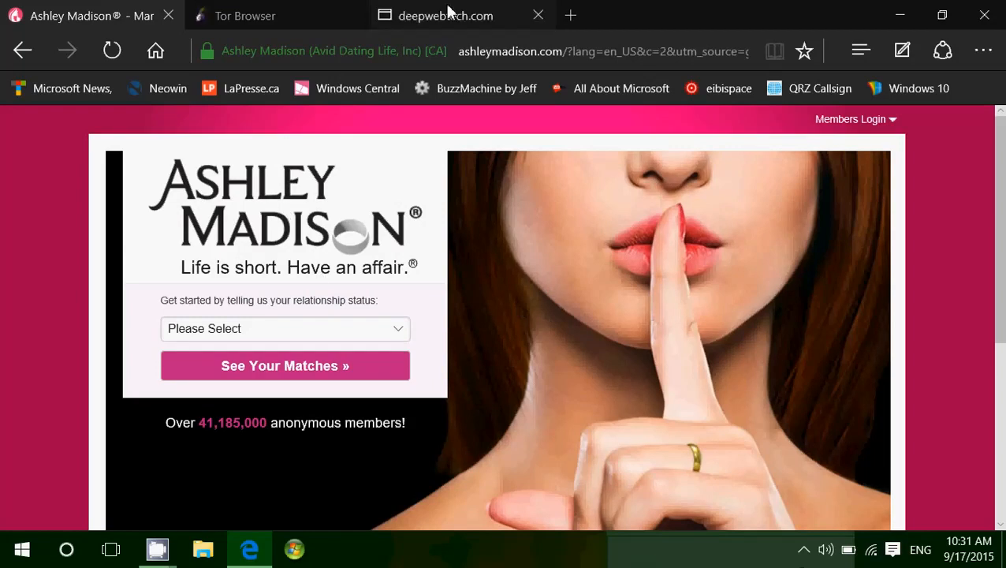
- Return Edge to the deepwebtech.com iceberg diagram tab
click(445, 15)
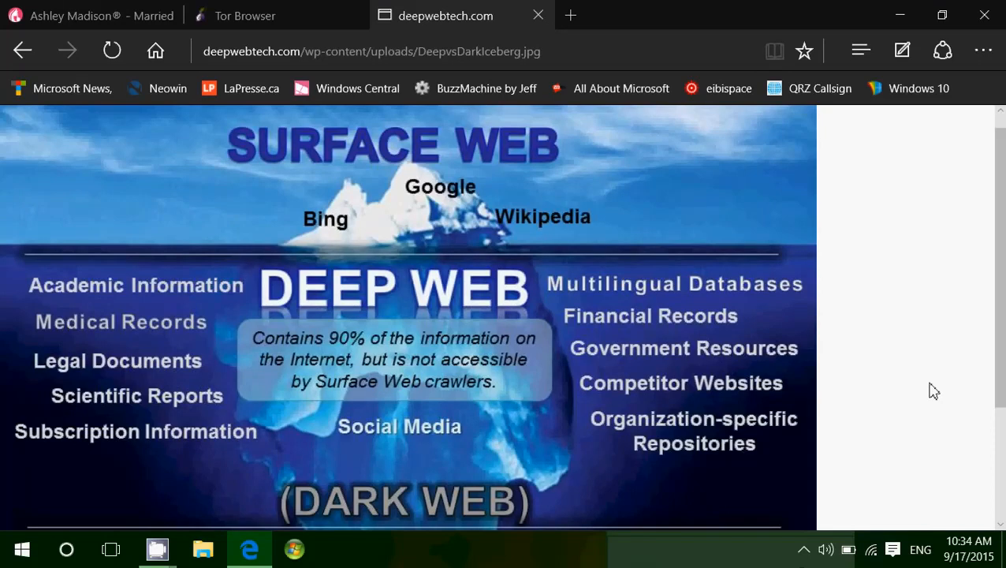
click(244, 15)
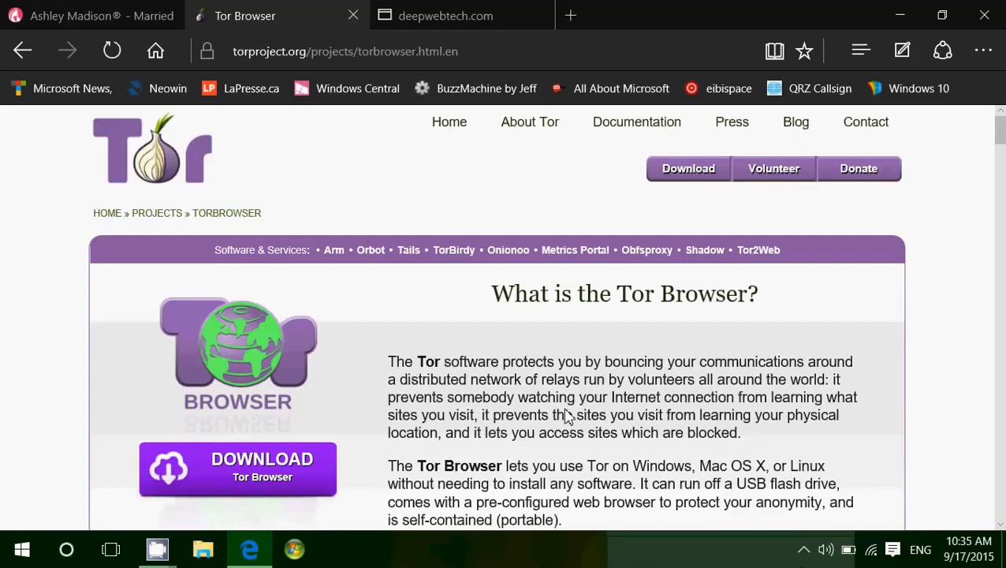
mouse_move(402, 559)
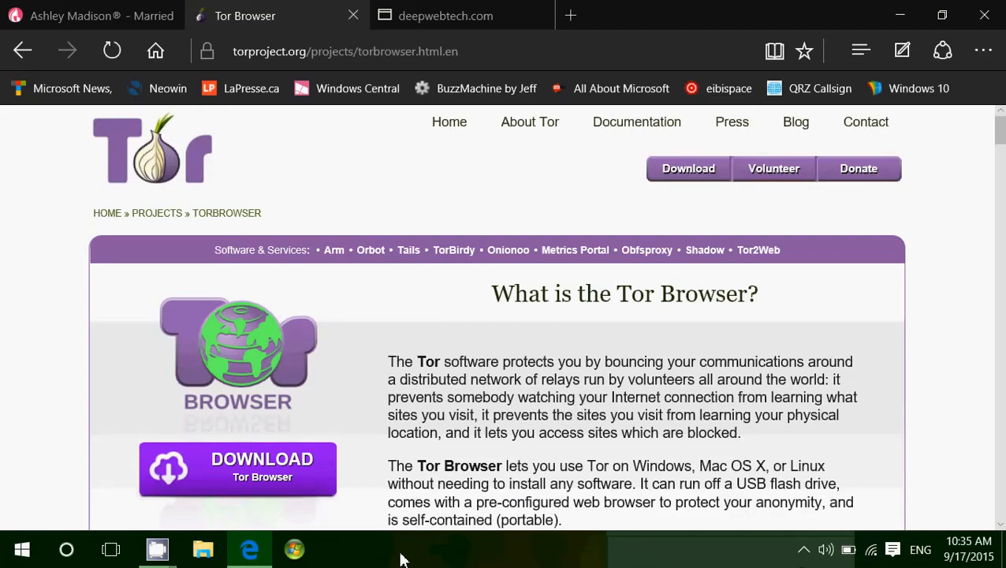
mouse_move(205, 251)
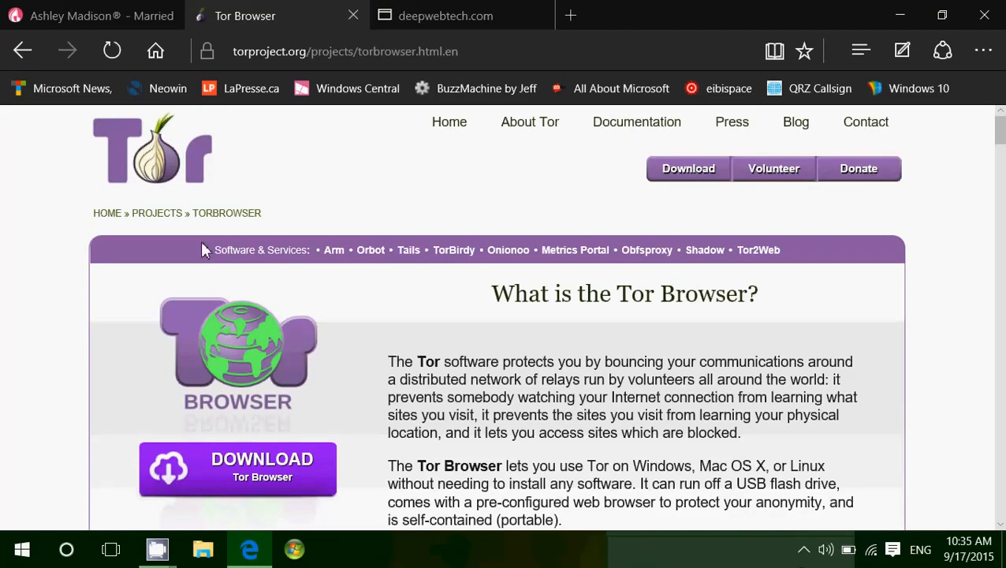
click(445, 16)
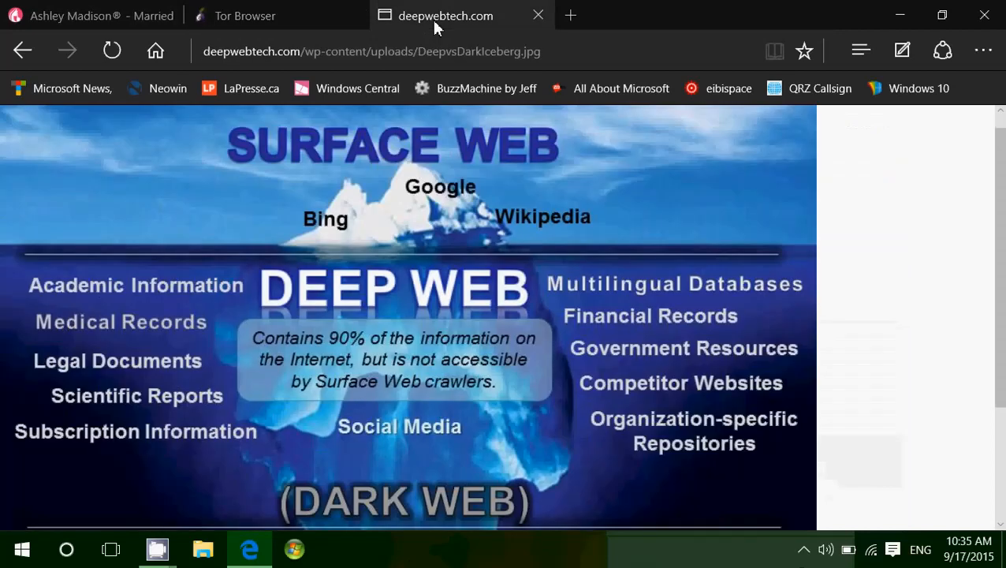
mouse_move(293, 549)
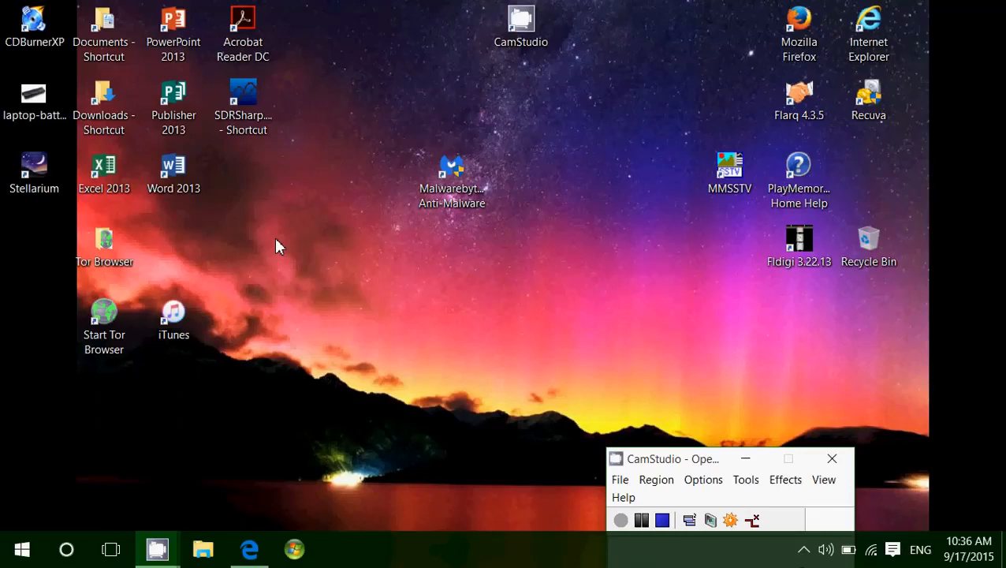
mouse_move(243, 392)
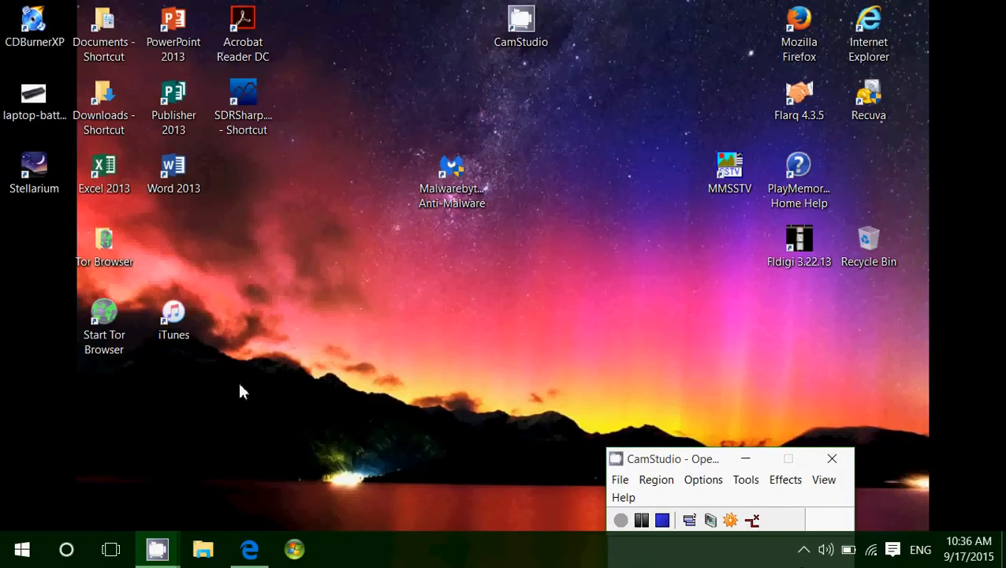
mouse_move(278, 418)
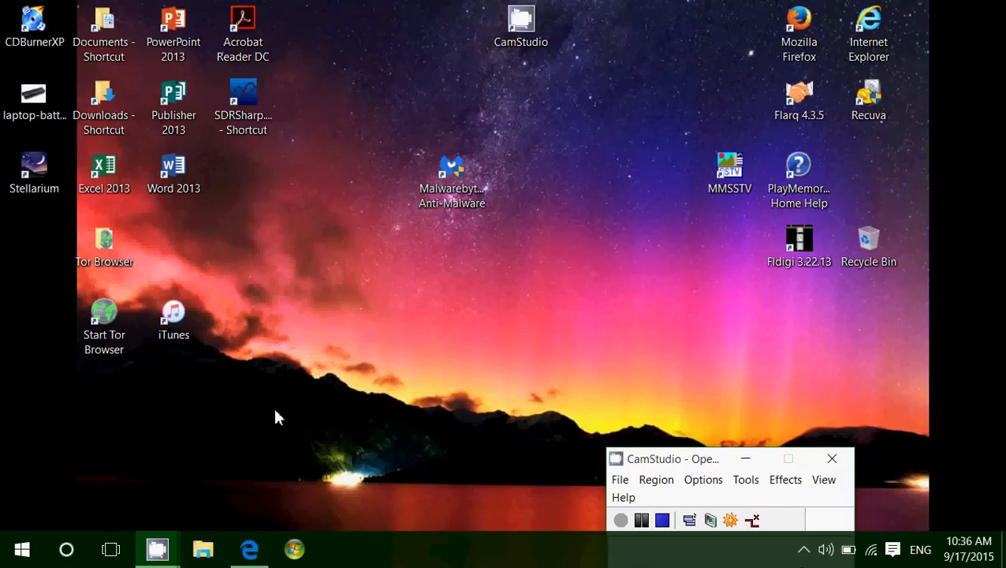
mouse_move(190, 193)
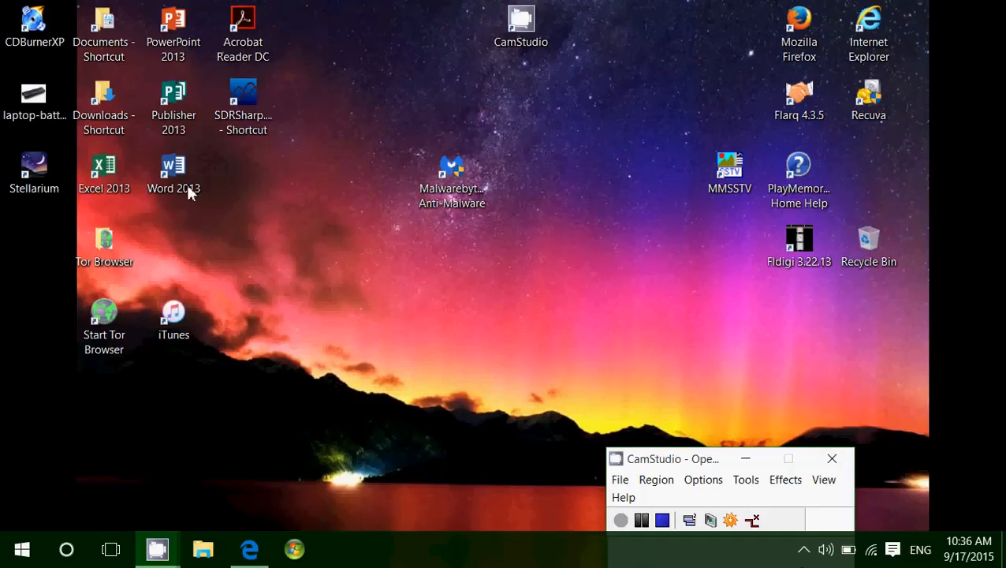
mouse_move(330, 471)
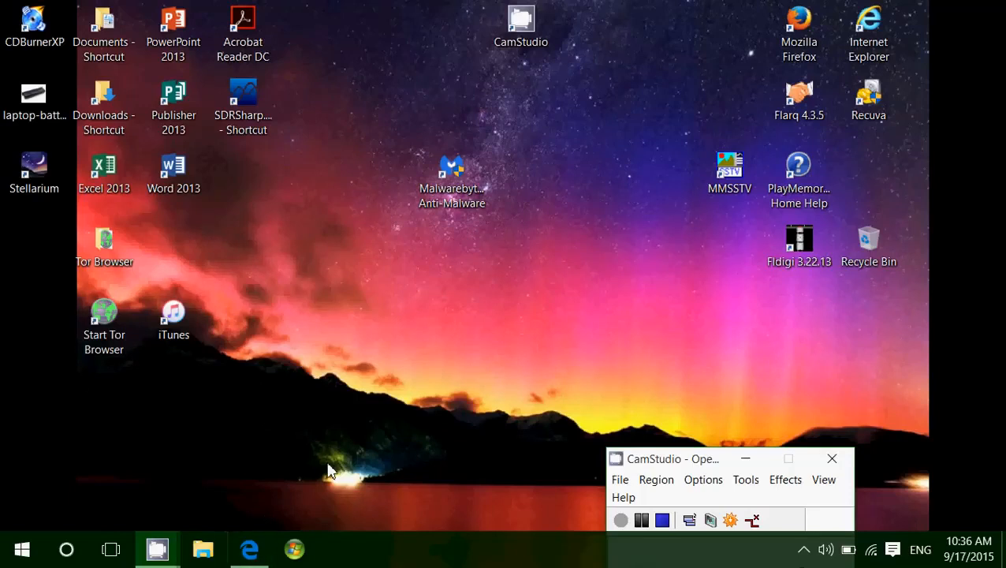
mouse_move(338, 308)
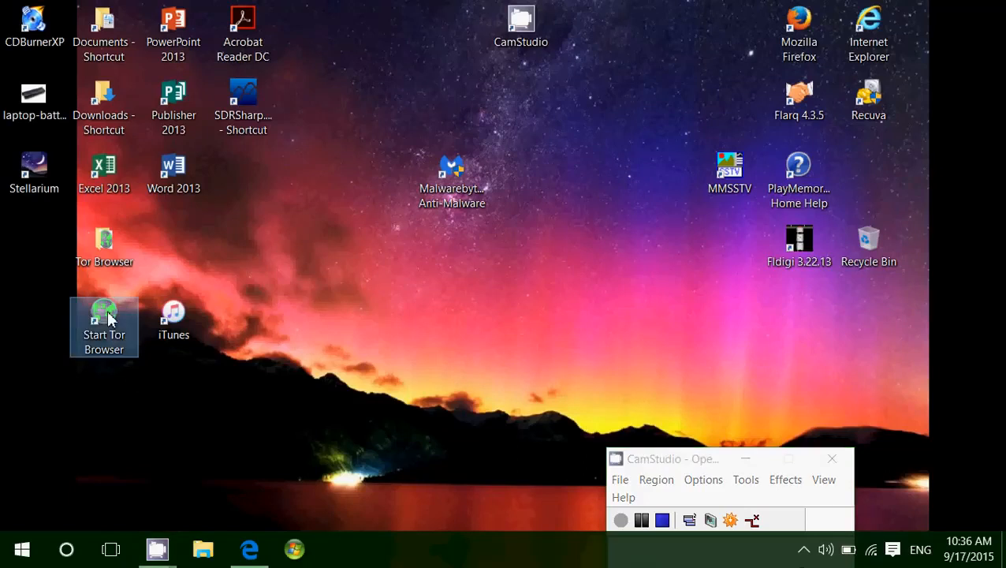
mouse_move(104, 316)
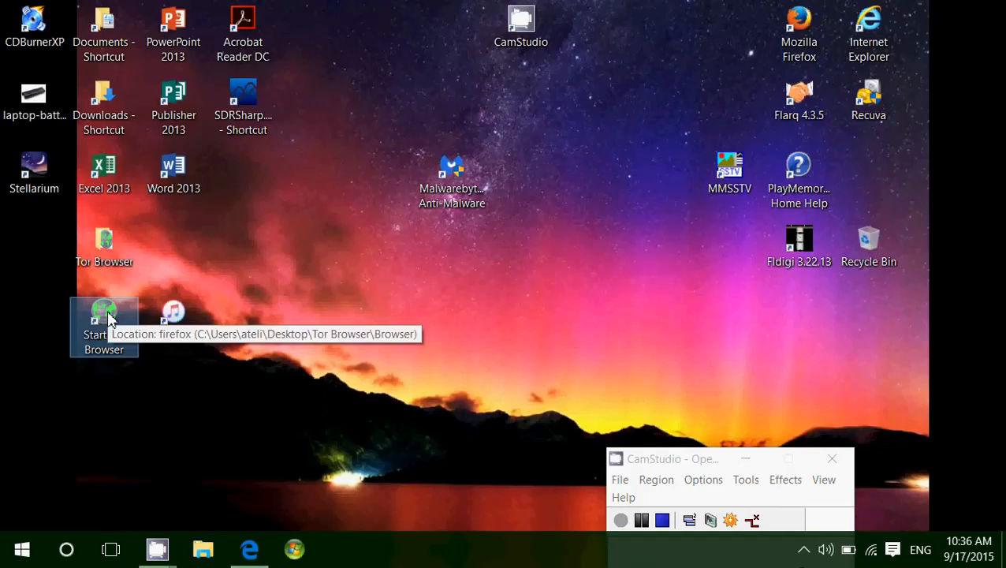
mouse_move(104, 315)
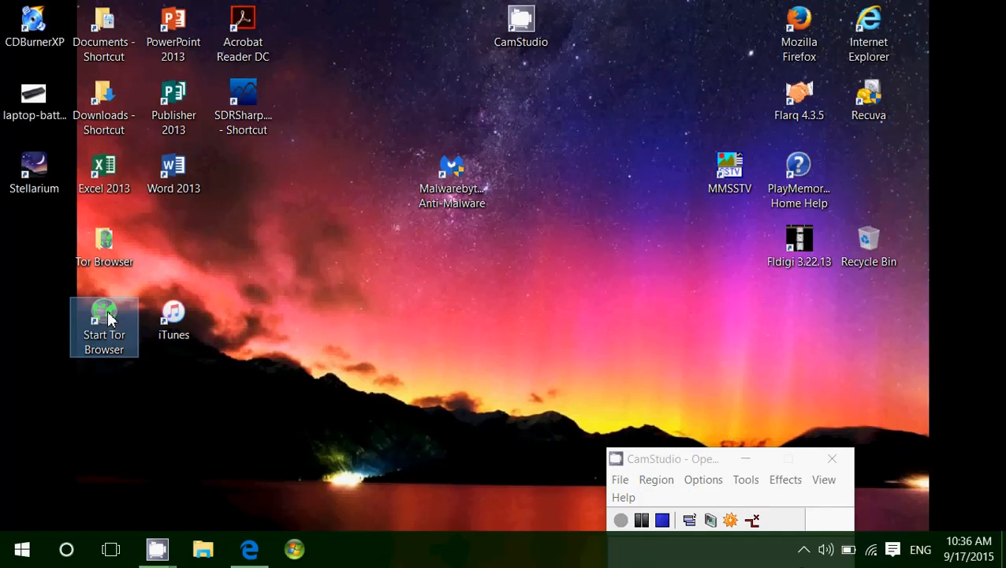
mouse_move(104, 316)
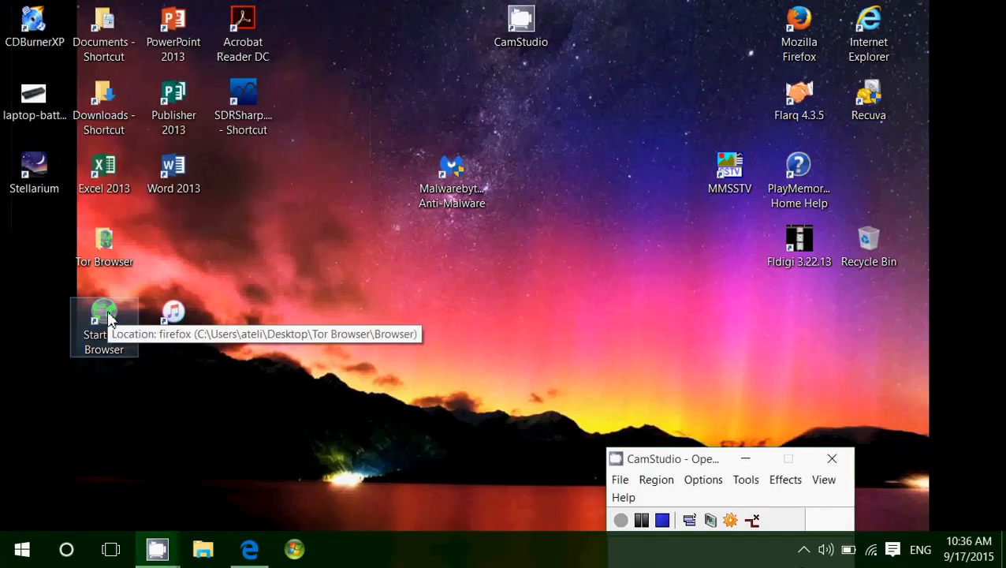
- Launch Tor Browser from its desktop shortcut
double_click(104, 311)
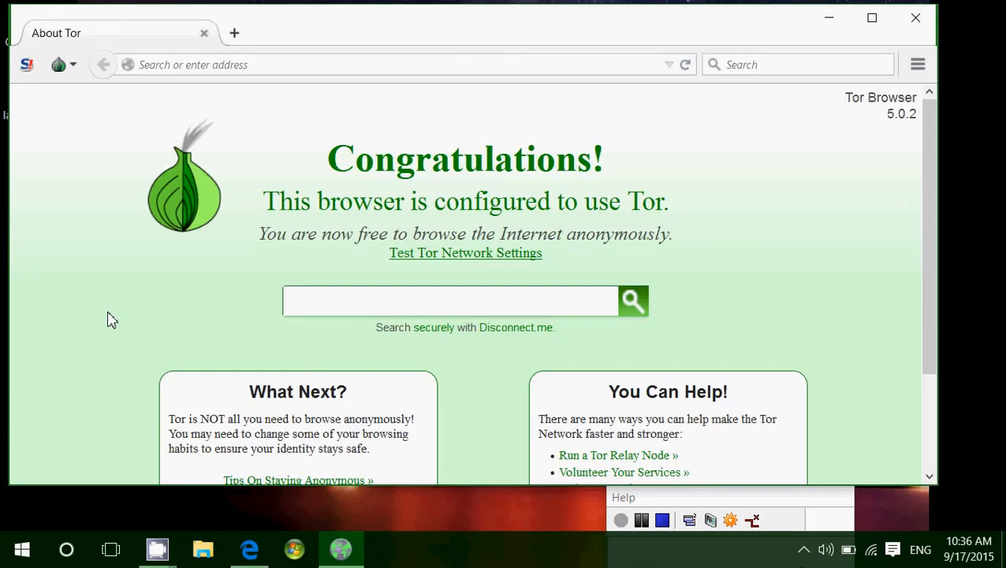
mouse_move(915, 13)
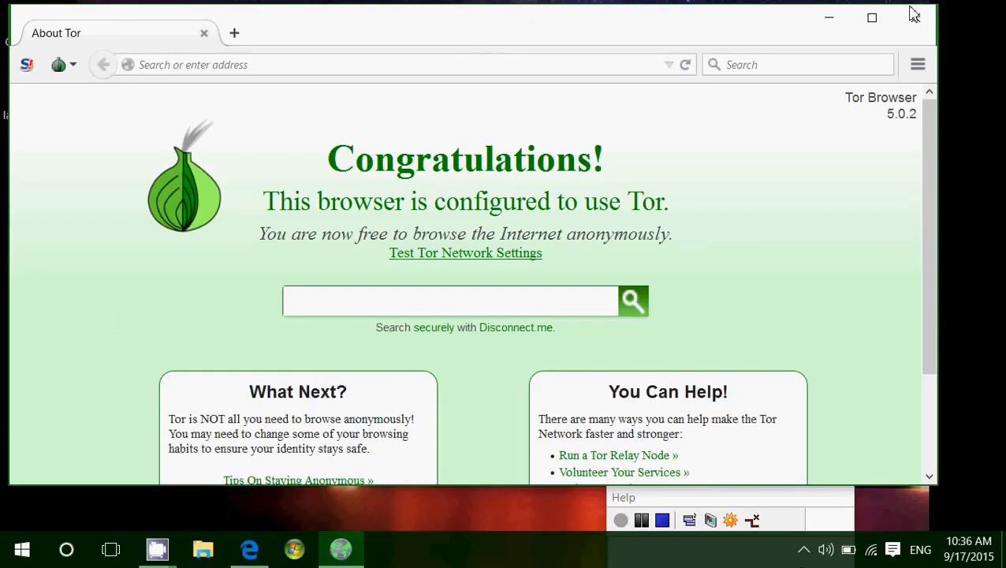
- Maximize the Tor Browser window, then bring the Tor Project page in Edge to the front
click(871, 18)
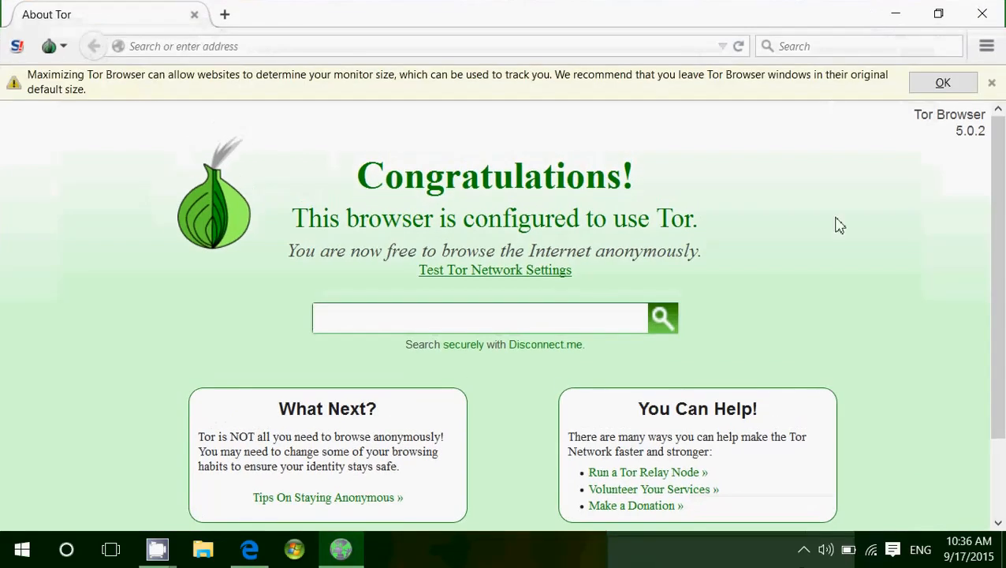
mouse_move(849, 260)
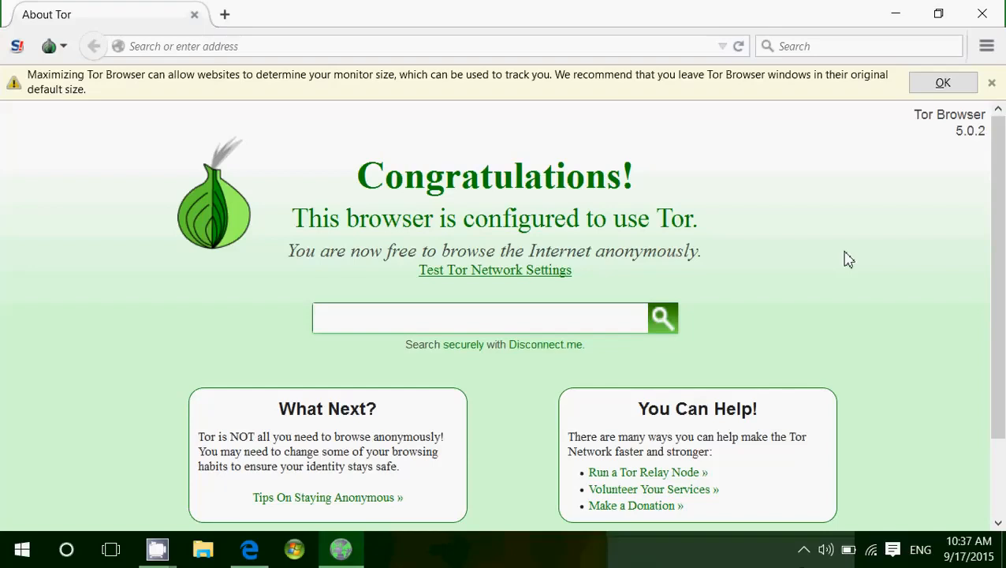
mouse_move(592, 202)
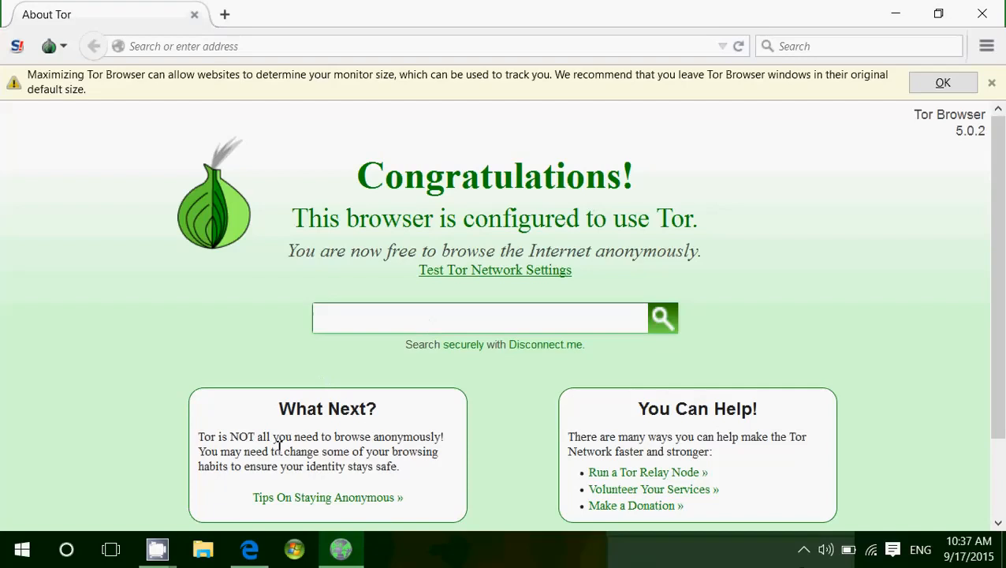
click(249, 549)
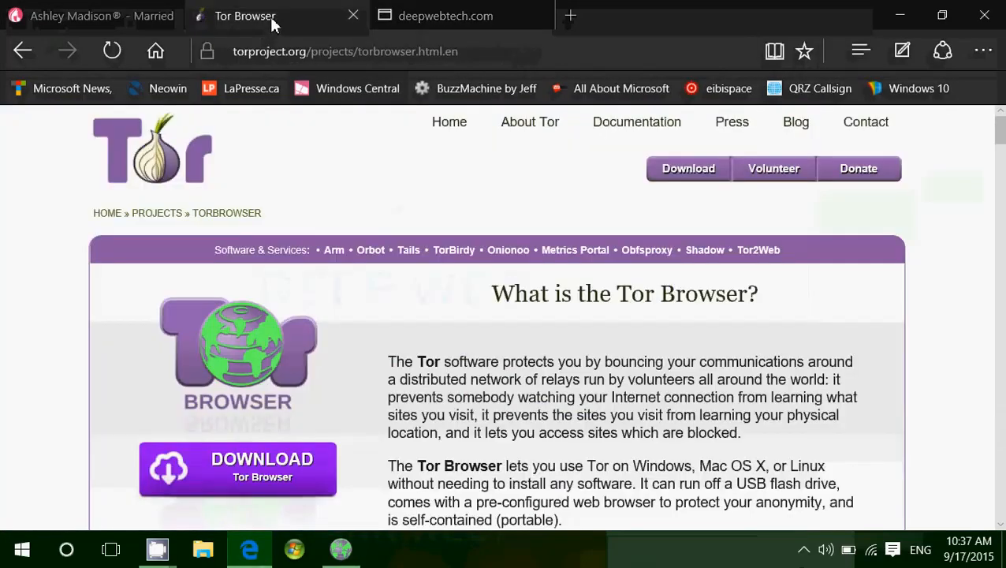
mouse_move(370, 485)
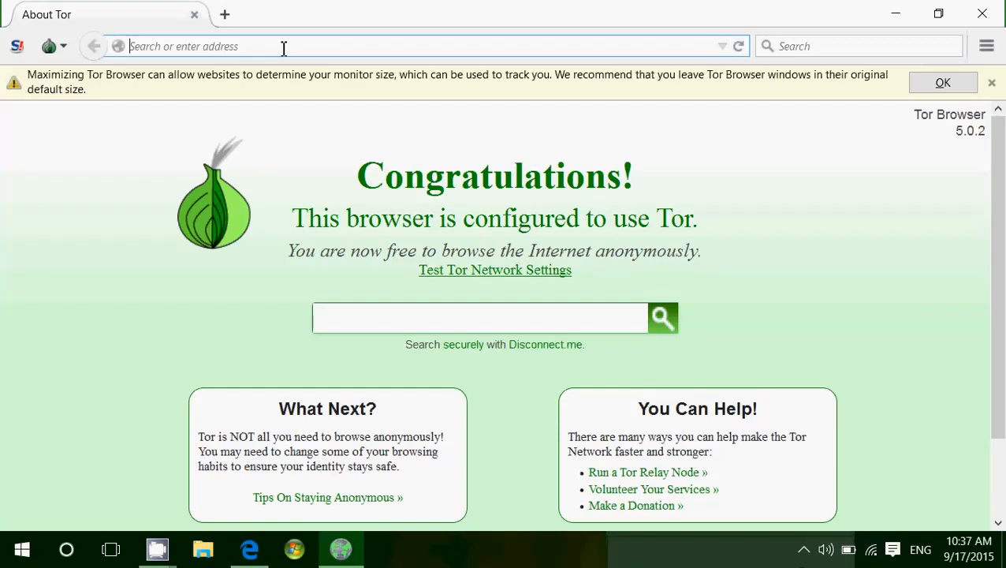
- Navigate Tor Browser to hiddenwiki.org
text(h)
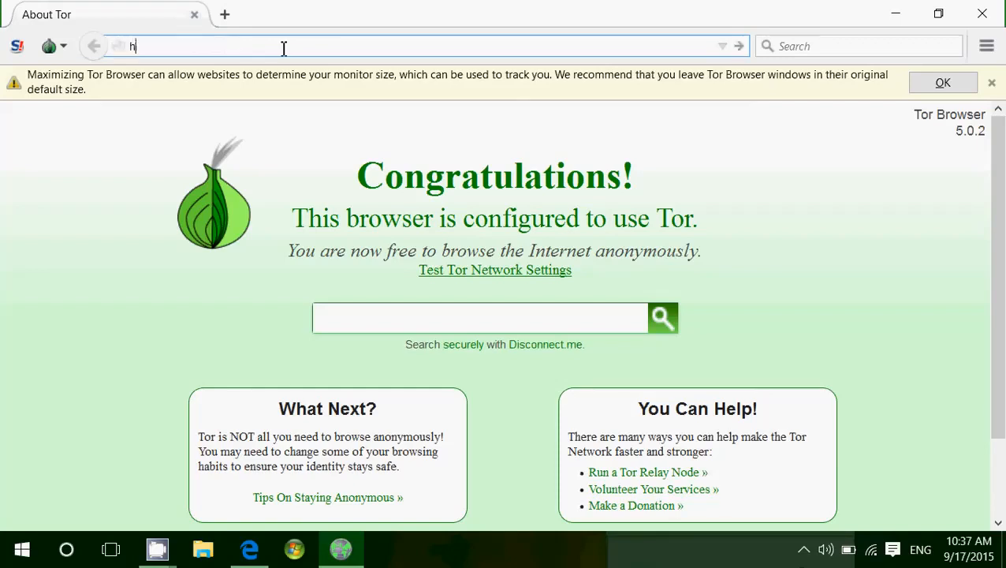
text(iddenwiki)
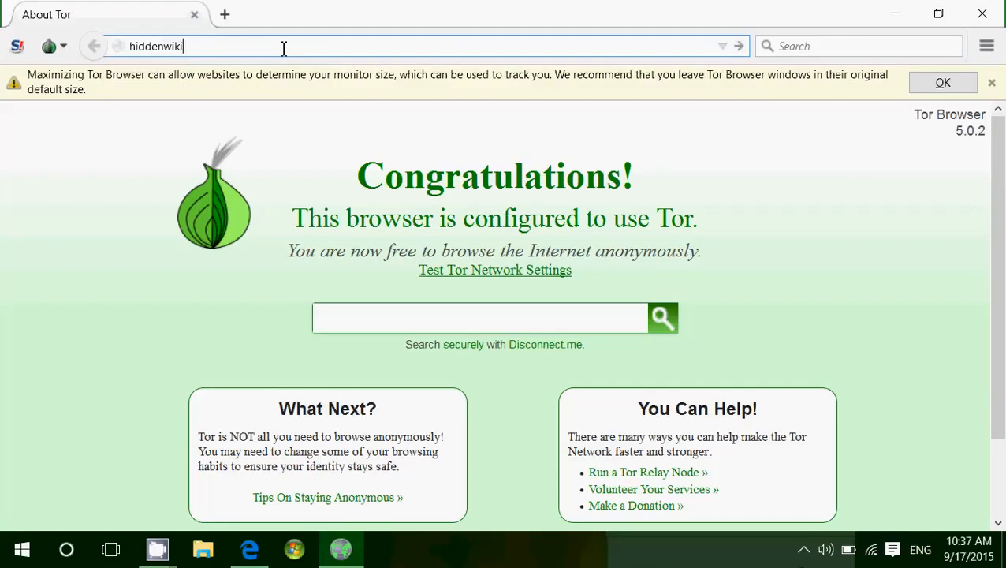
text(.)
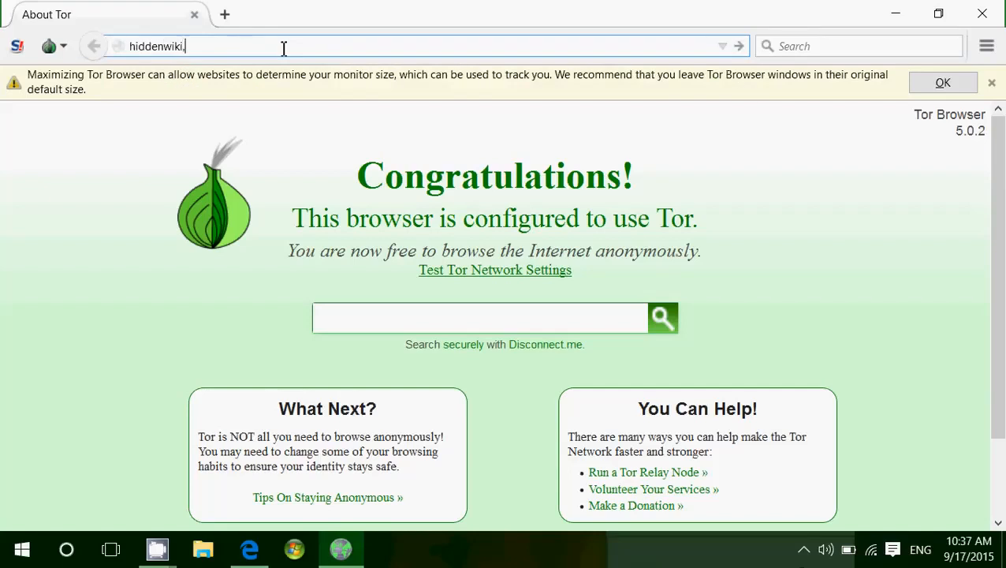
text(org)
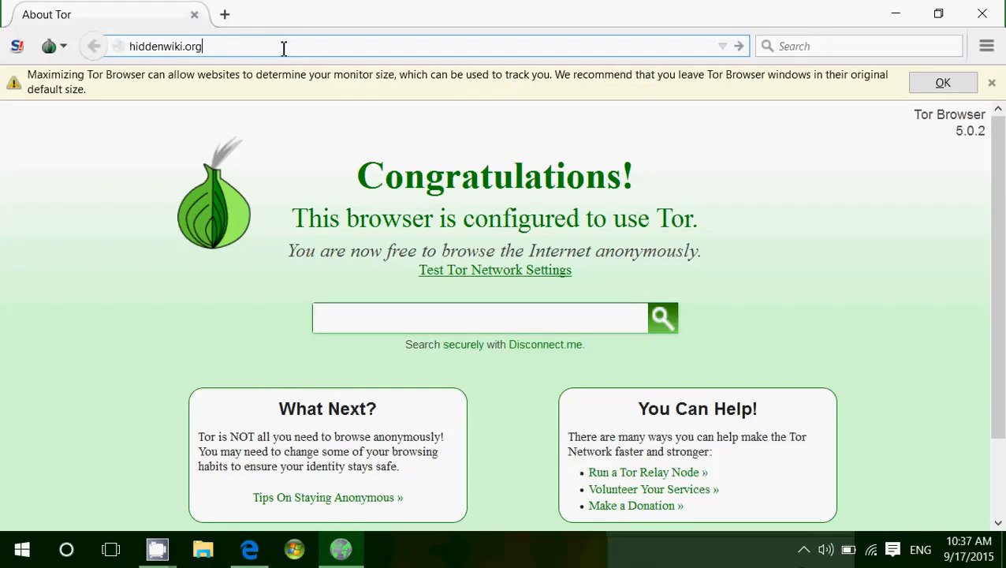
key(Return)
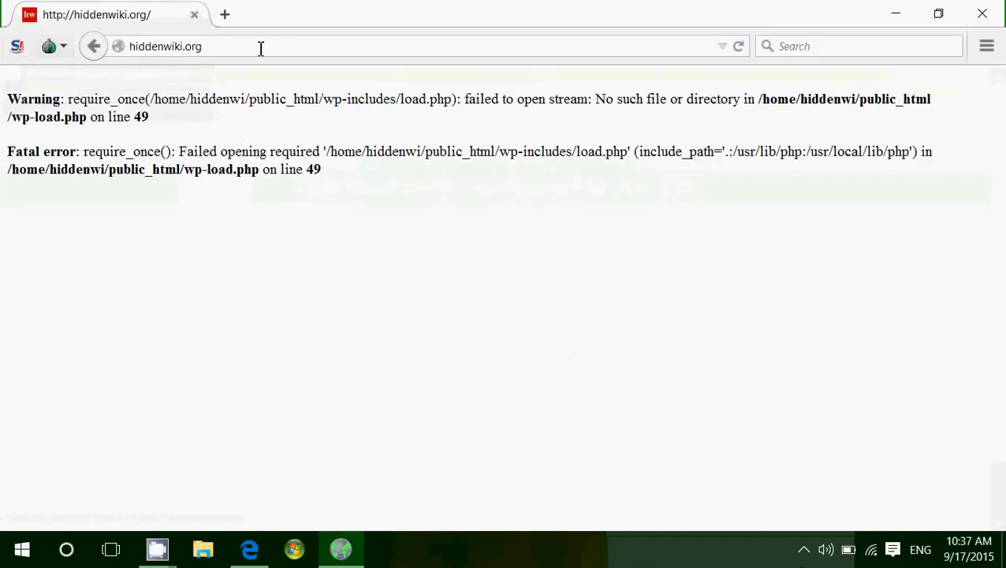
- Correct the address to thehiddenwiki.org and load the Hidden Wiki directory
click(190, 46)
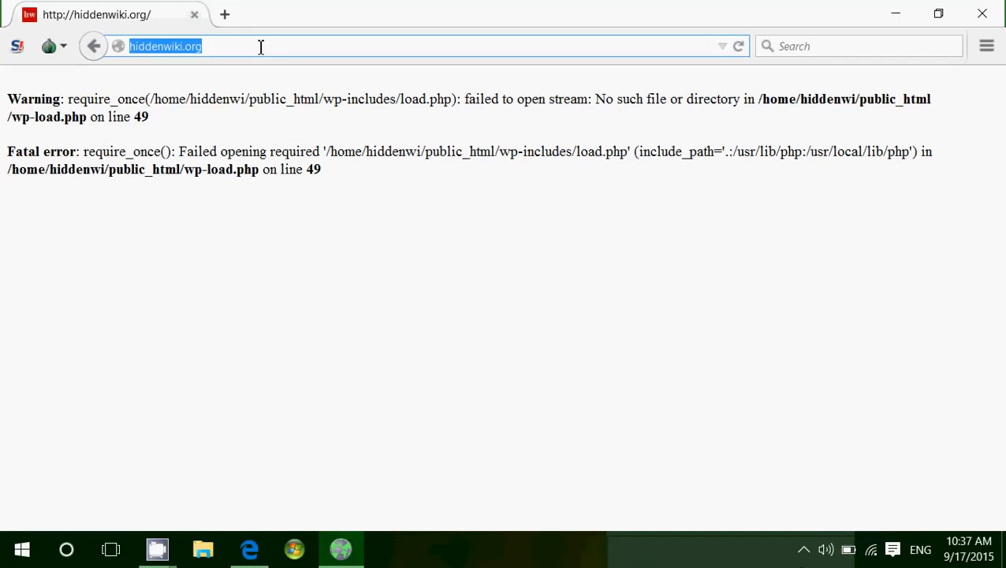
text(the)
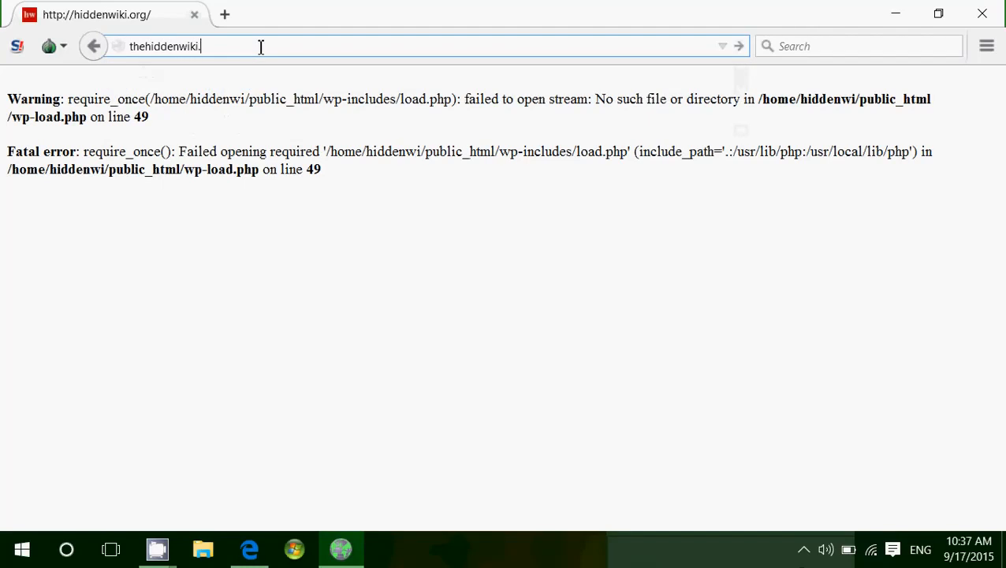
text(org)
key(Return)
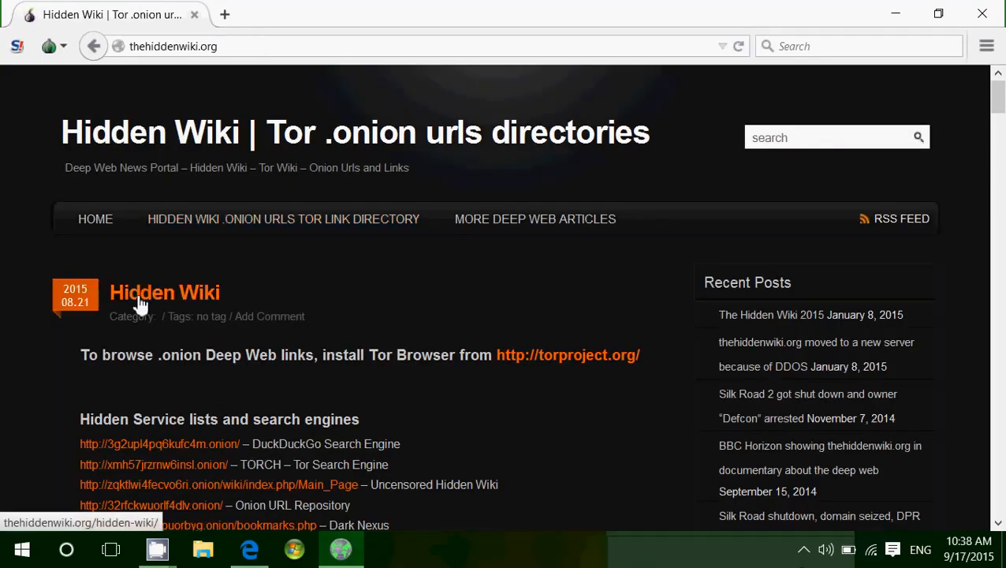
- Scroll the Hidden Wiki page down to its hidden service .onion link list
scroll(down, 3)
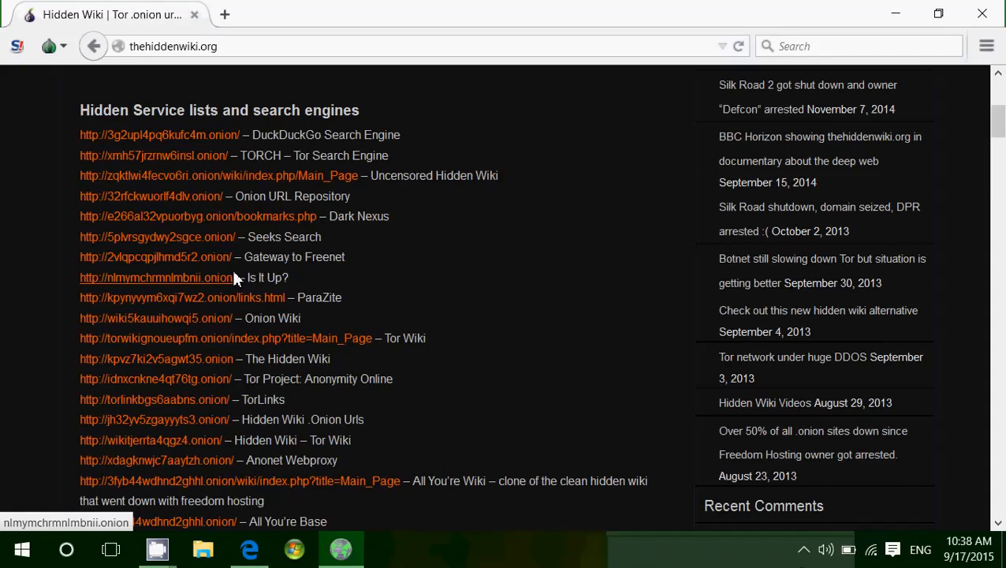
mouse_move(126, 149)
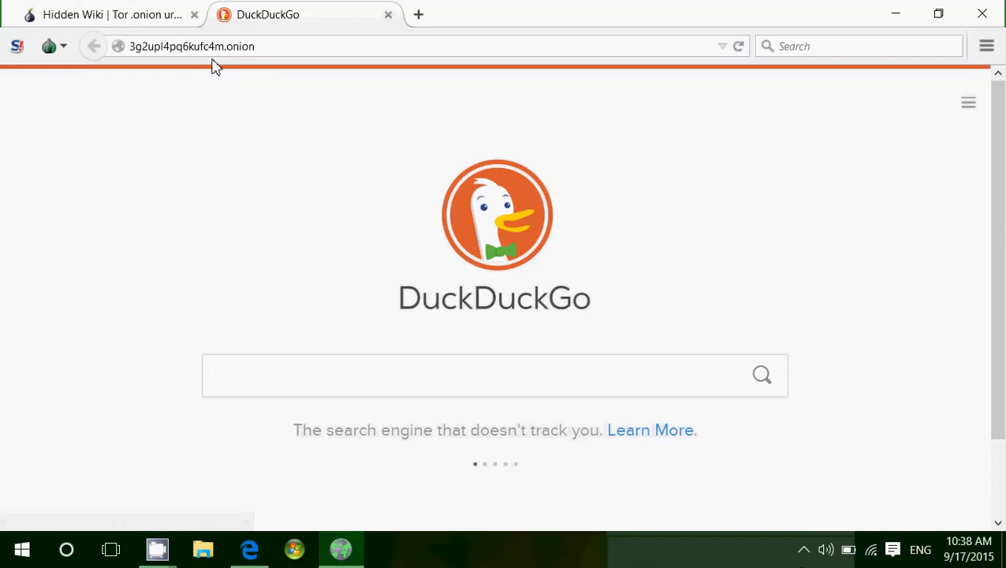
click(494, 374)
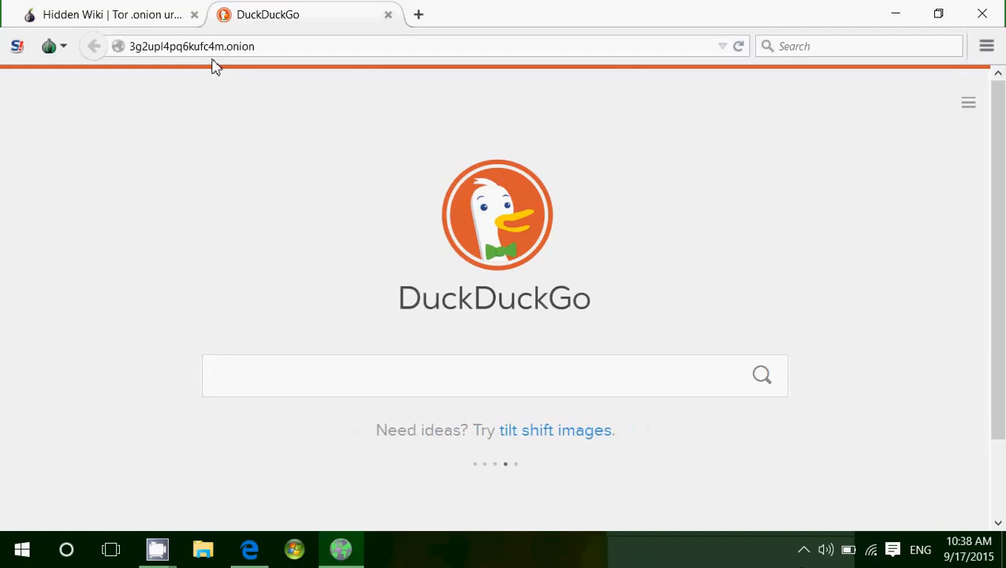
click(495, 375)
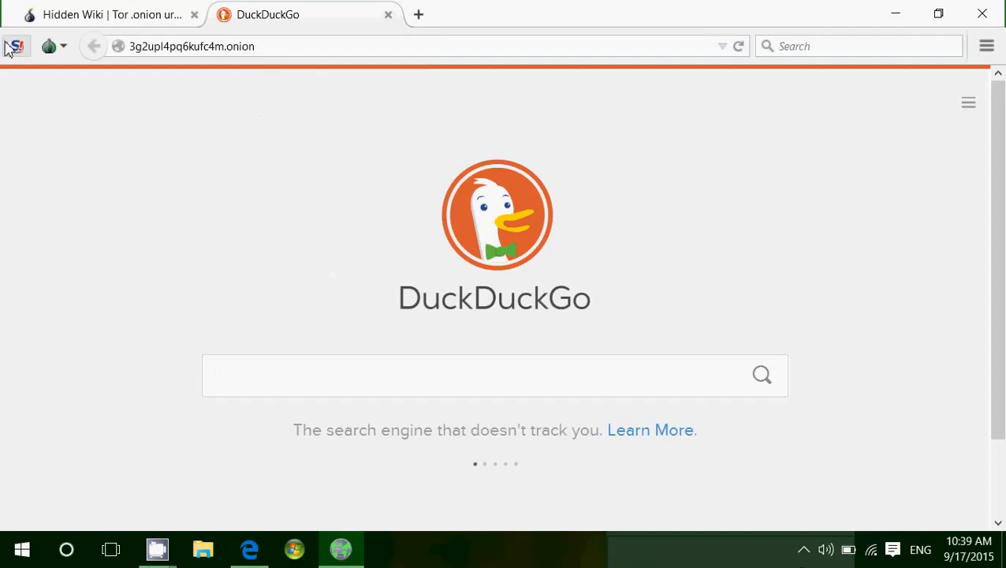
- From the Hidden Wiki tab, open the TORCH search engine and focus its search field
click(111, 14)
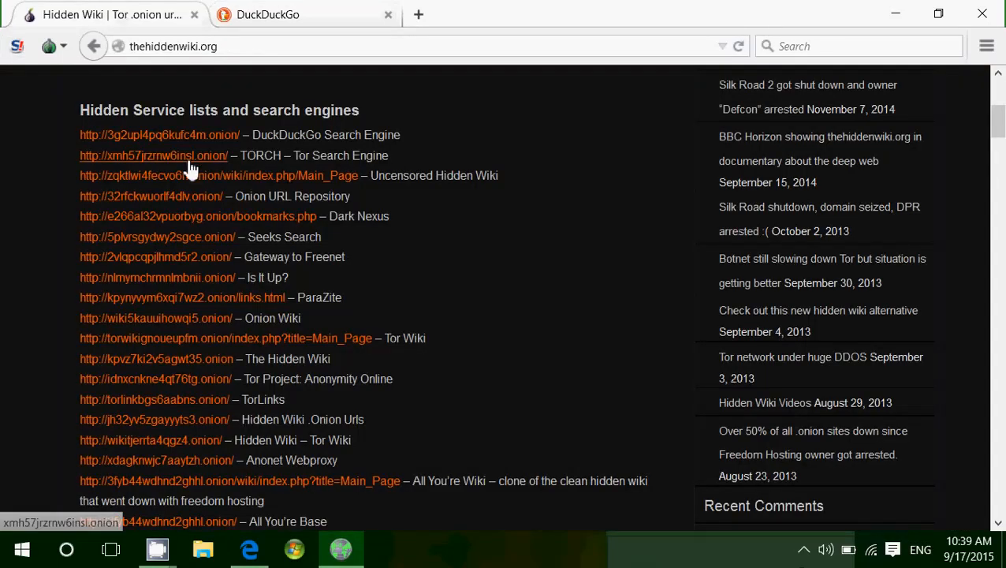
mouse_move(173, 158)
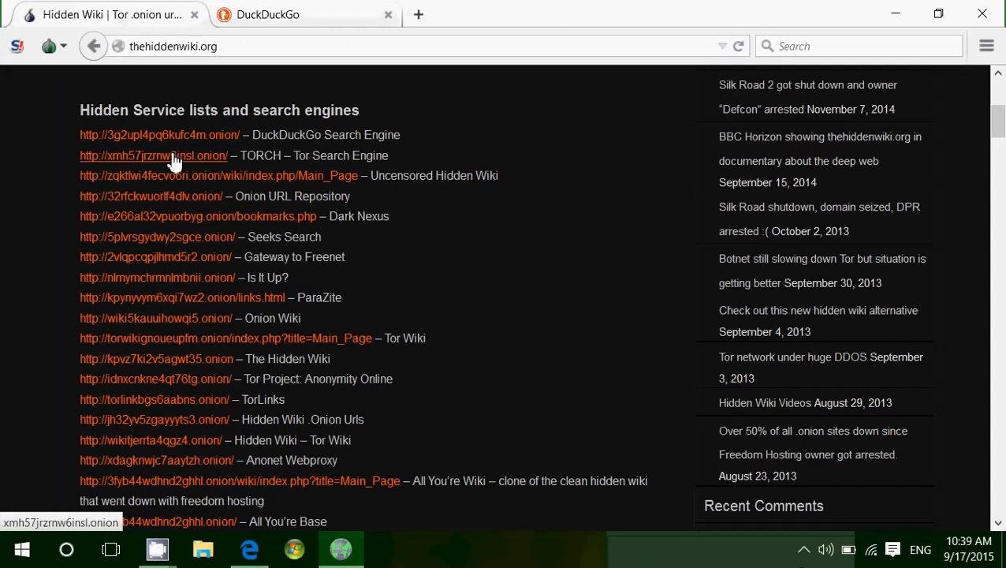
click(153, 155)
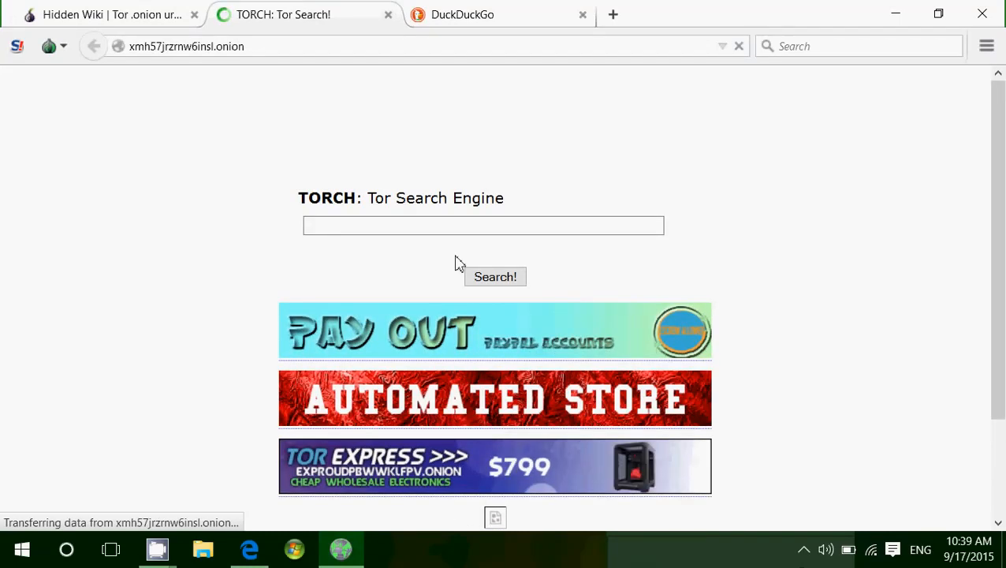
click(482, 226)
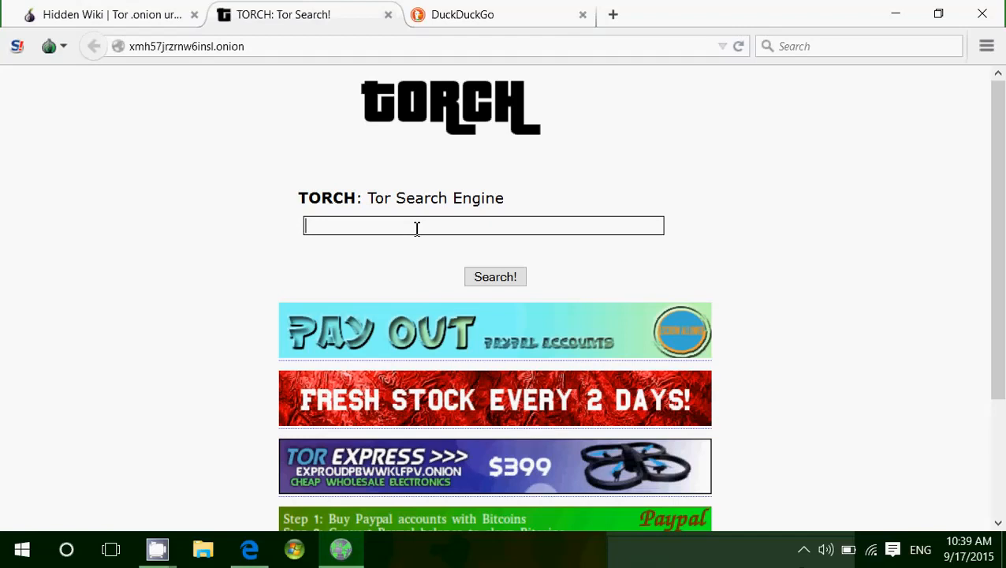
- Search TORCH for 'weather' and look through the results
text(weather)
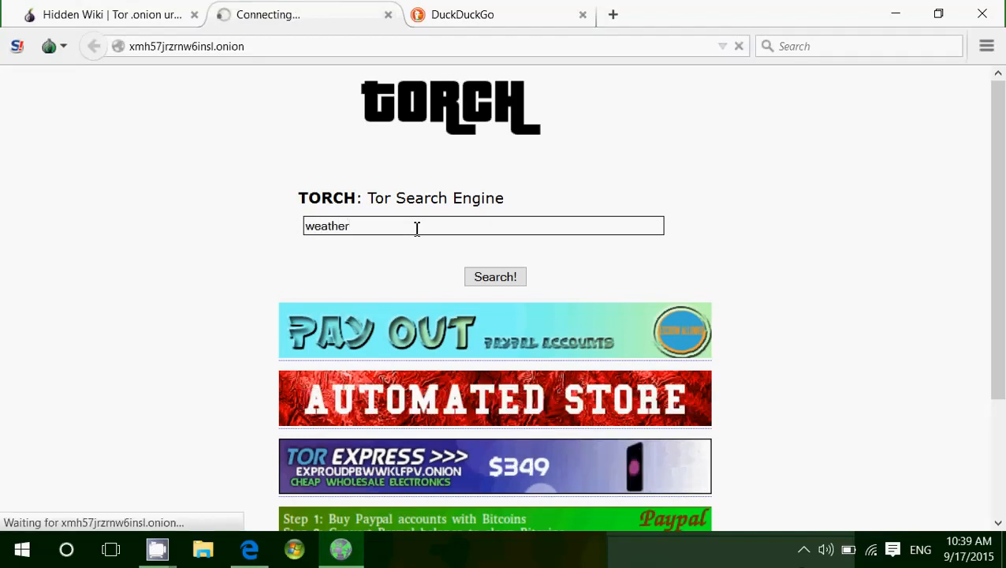
mouse_move(417, 251)
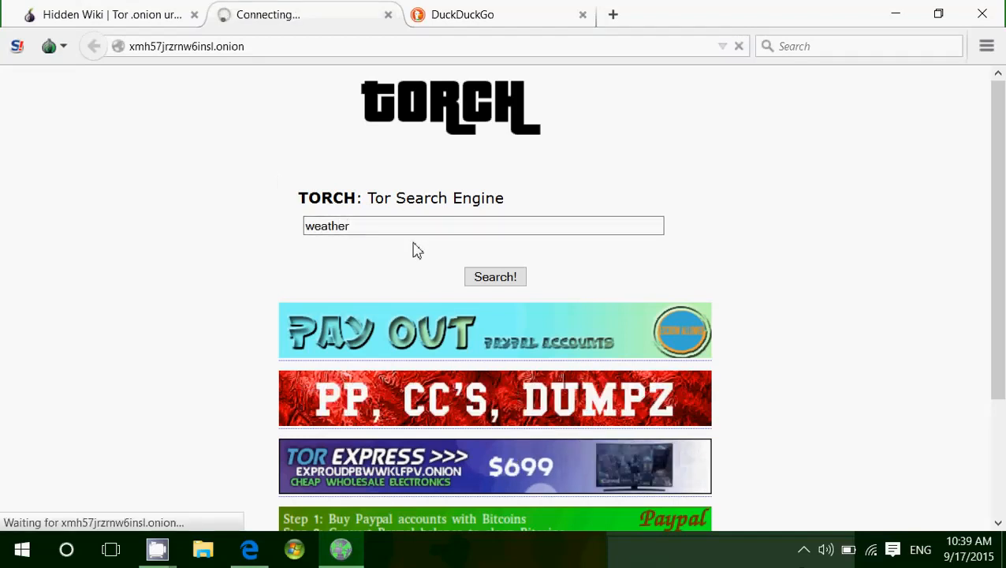
click(495, 276)
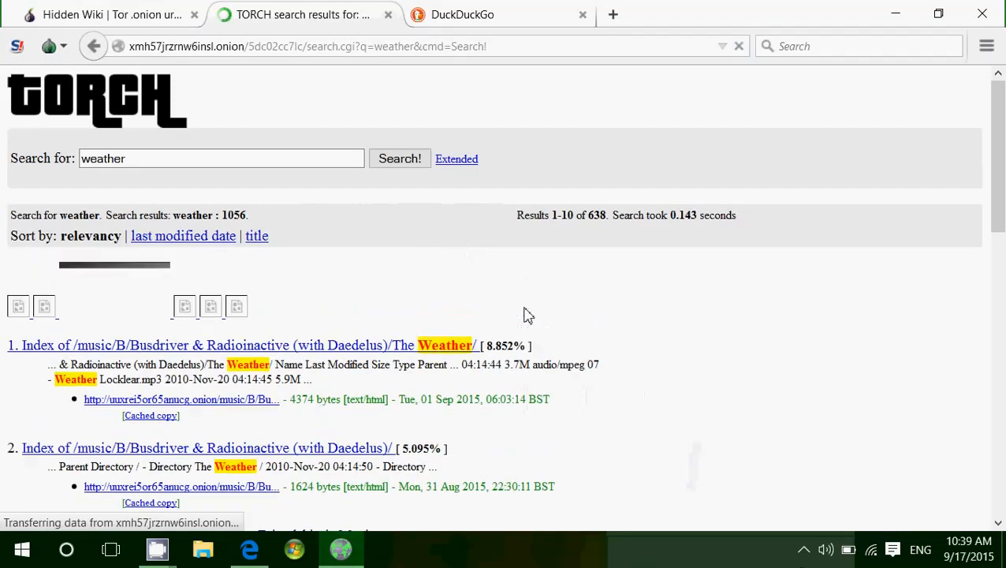
scroll(down, 3)
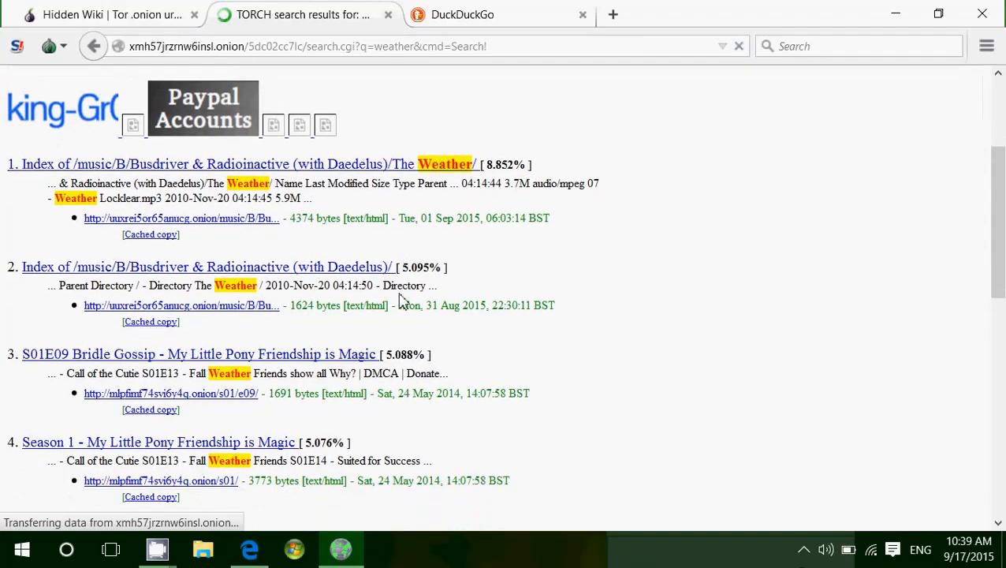
scroll(up, 3)
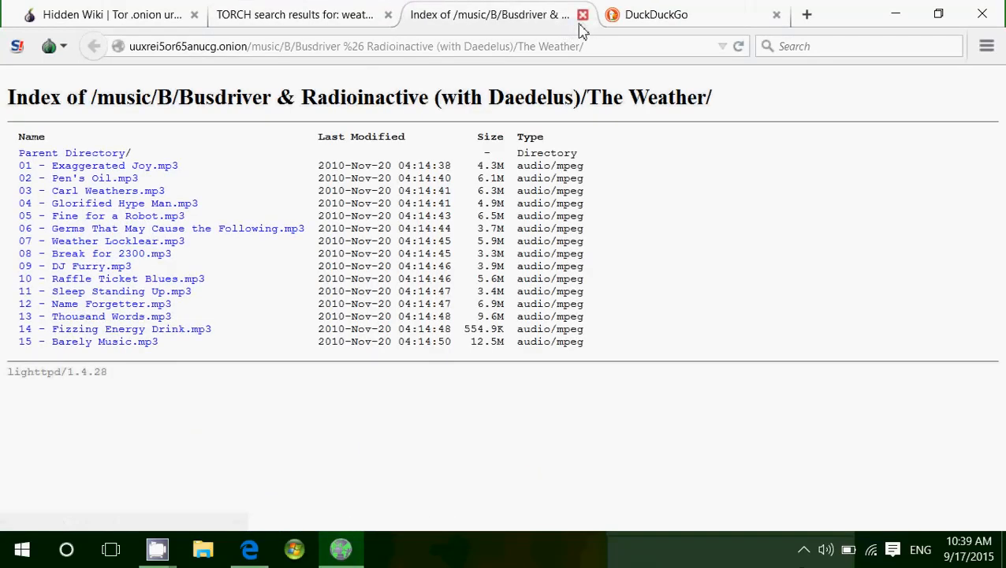
mouse_move(582, 14)
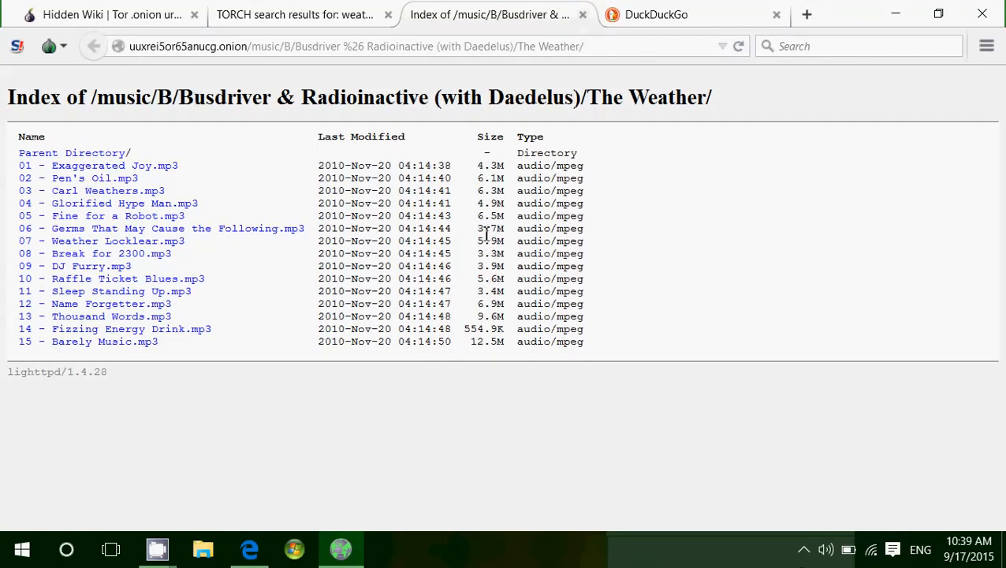
mouse_move(680, 406)
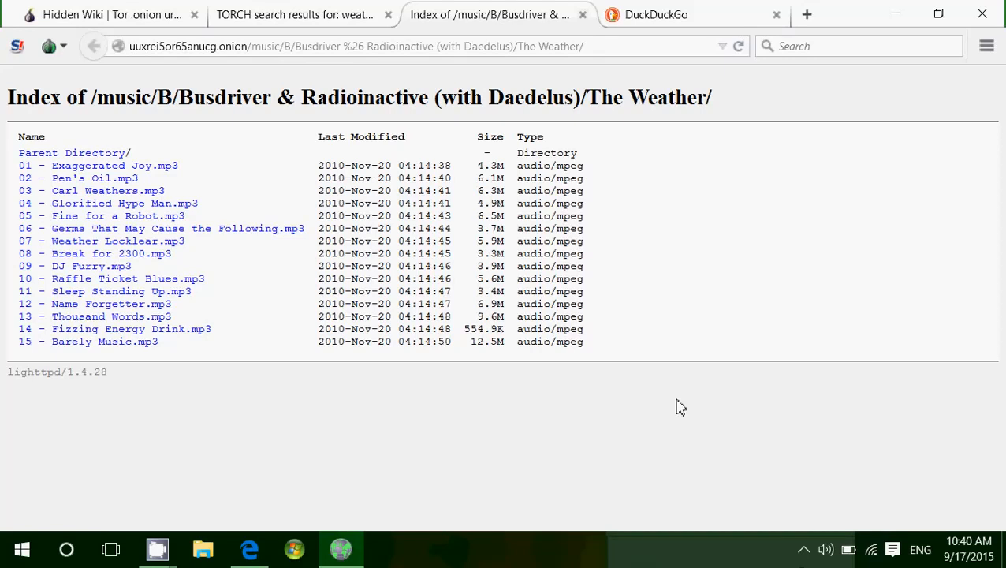
mouse_move(495, 106)
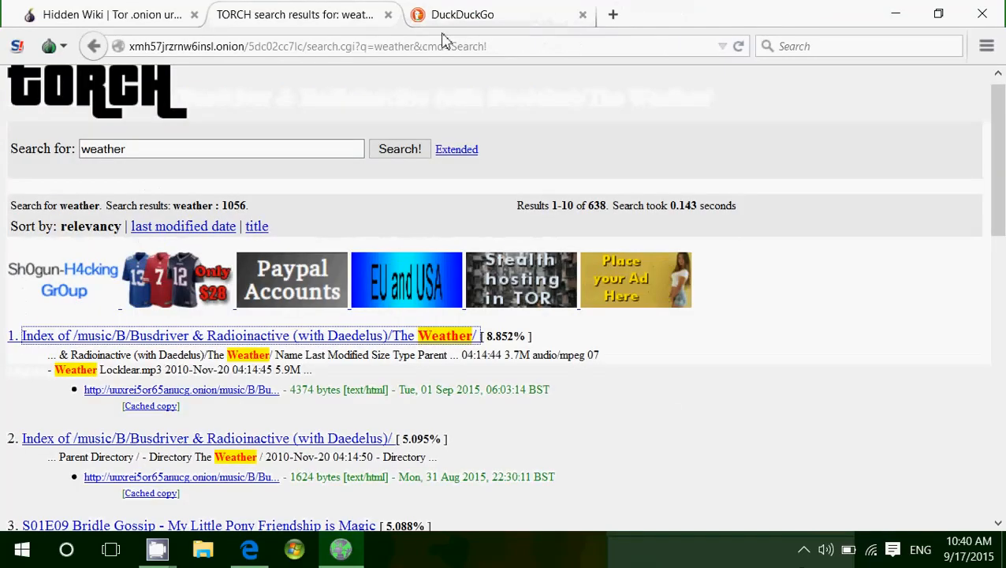
- Close the TORCH results tab and click repeatedly in the DuckDuckGo onion home page
click(388, 14)
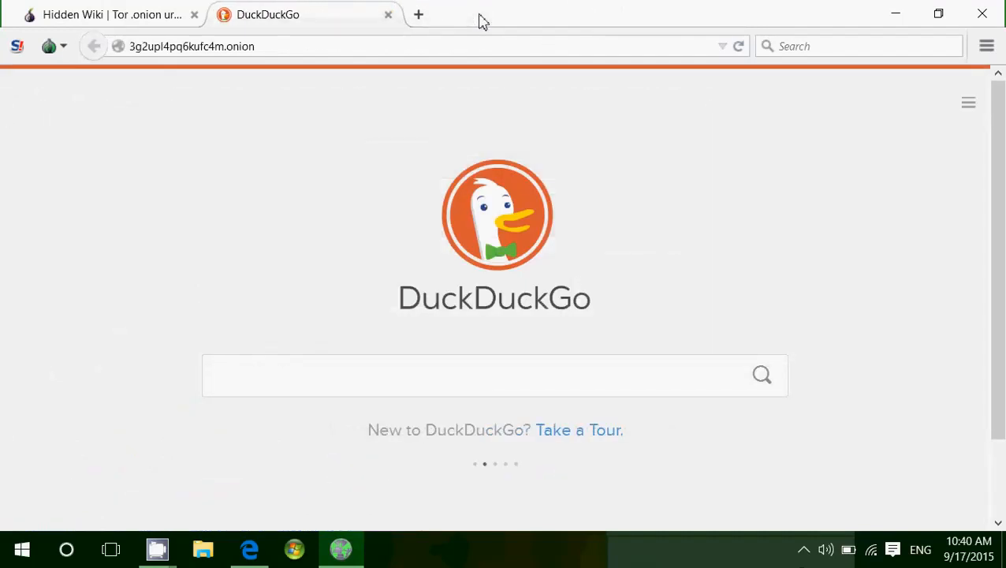
click(494, 375)
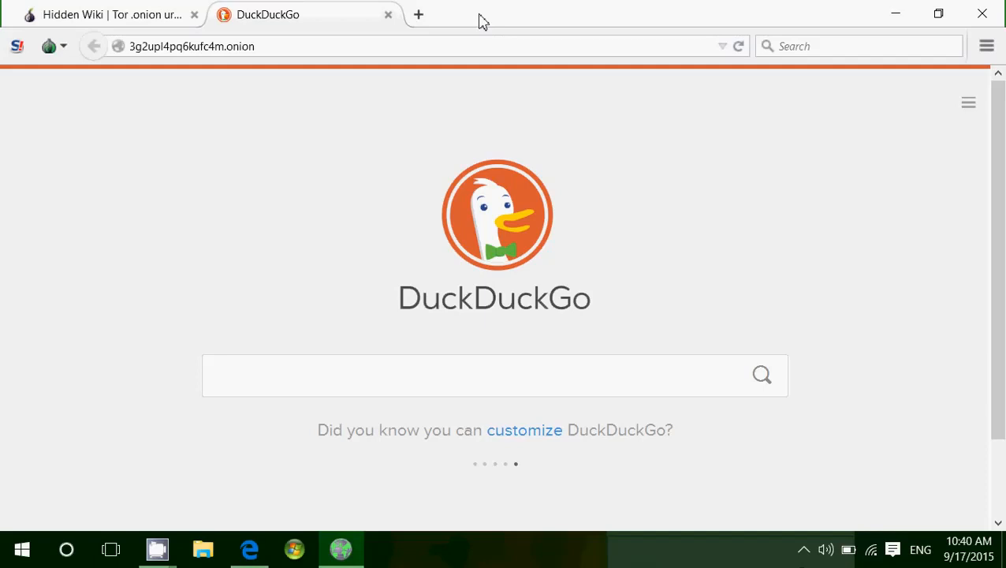
click(494, 374)
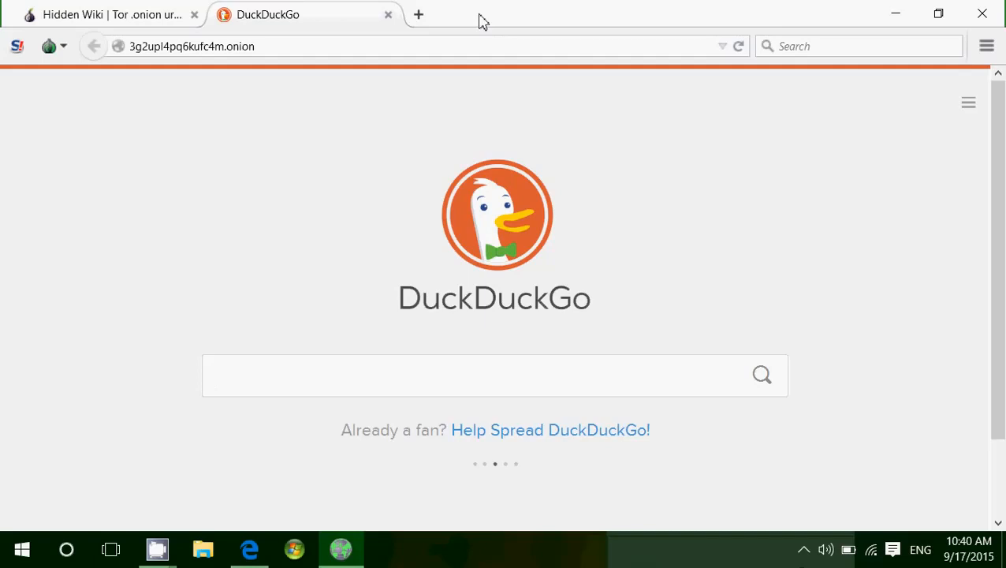
click(473, 375)
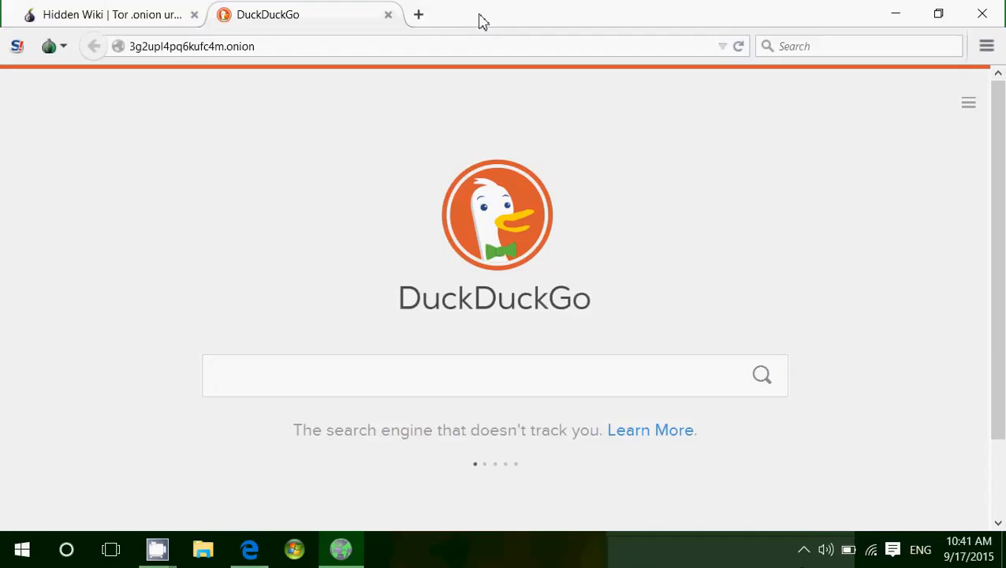
click(495, 374)
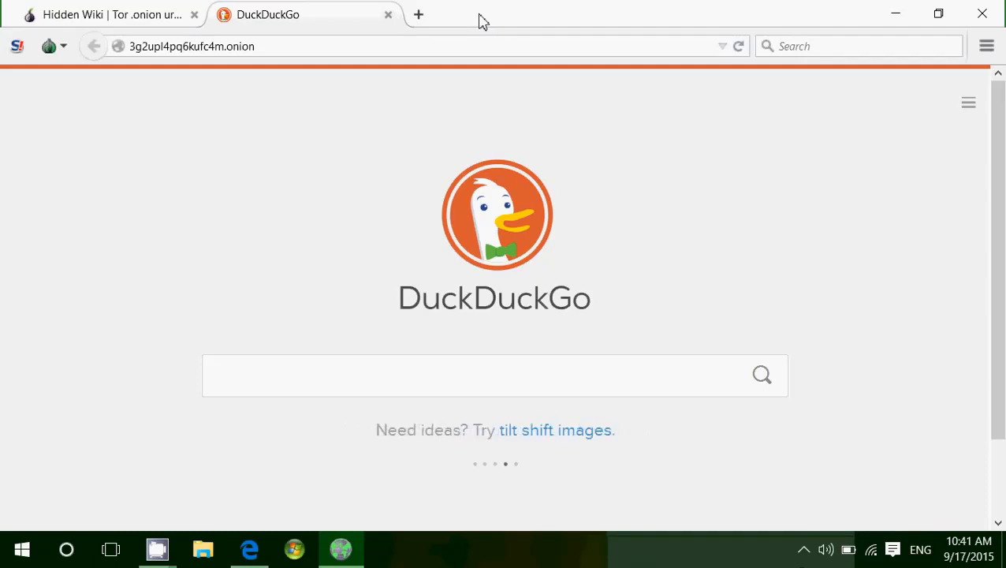
click(494, 374)
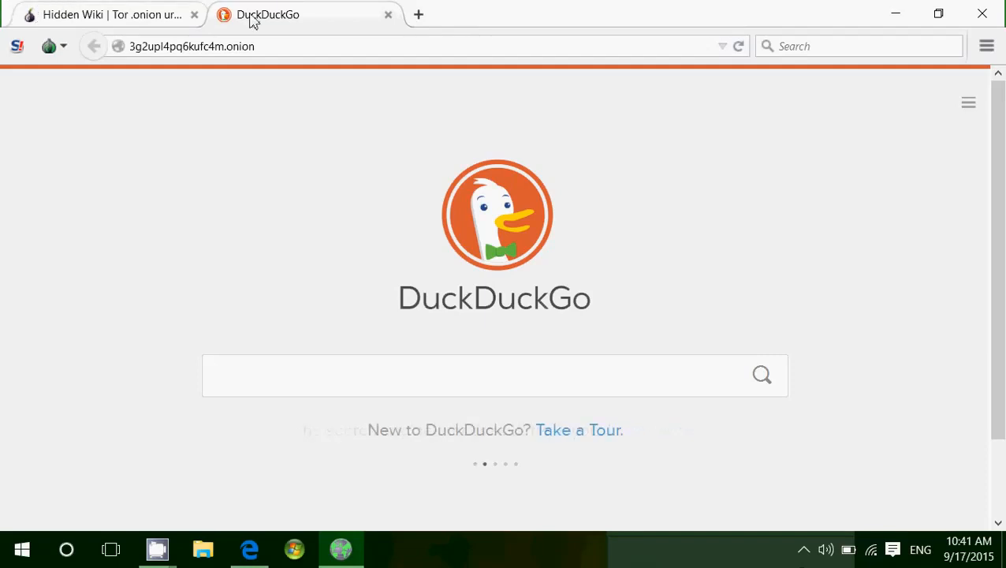
- Close the DuckDuckGo tab and exit Tor Browser, returning to Edge on torproject.org
click(387, 14)
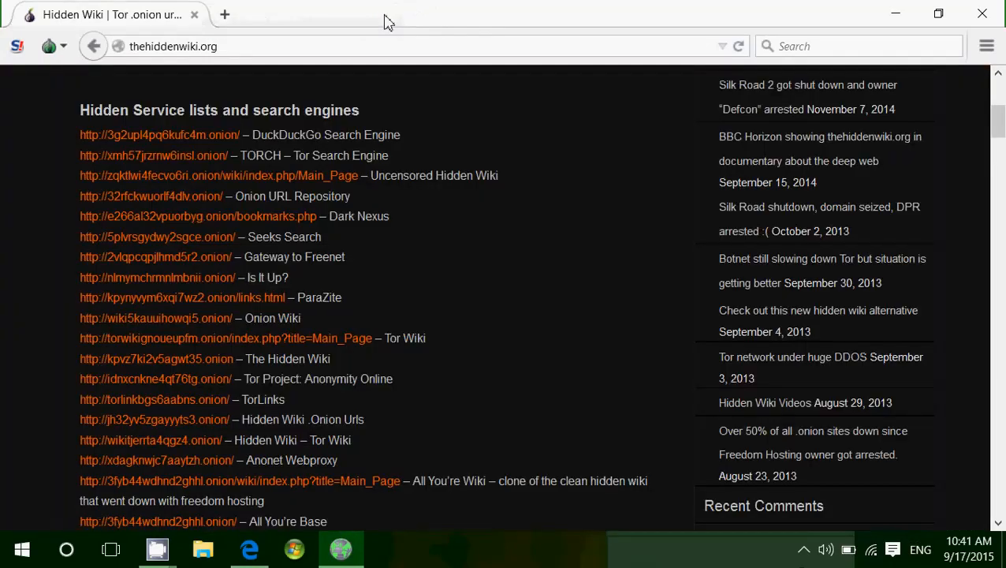
mouse_move(541, 227)
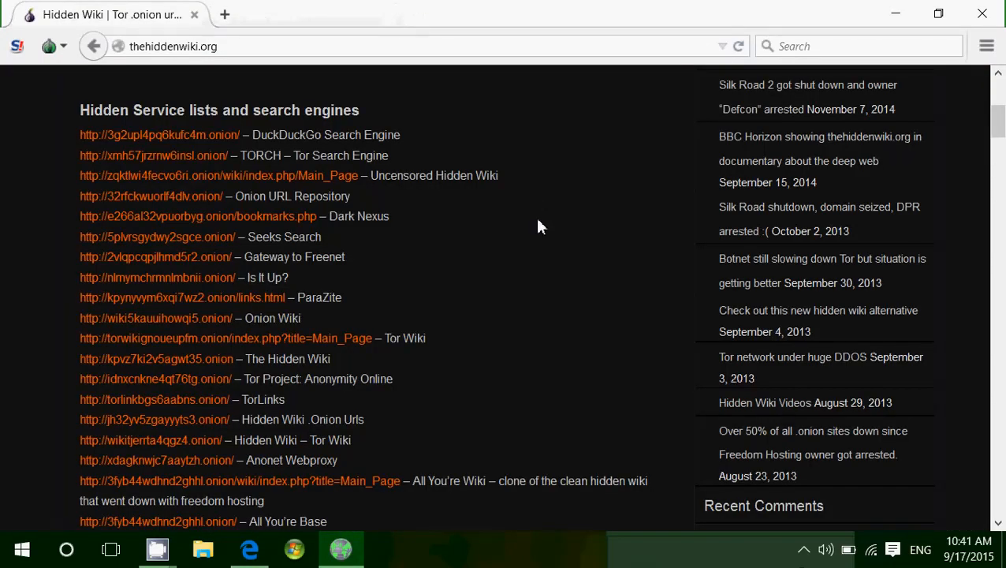
mouse_move(528, 108)
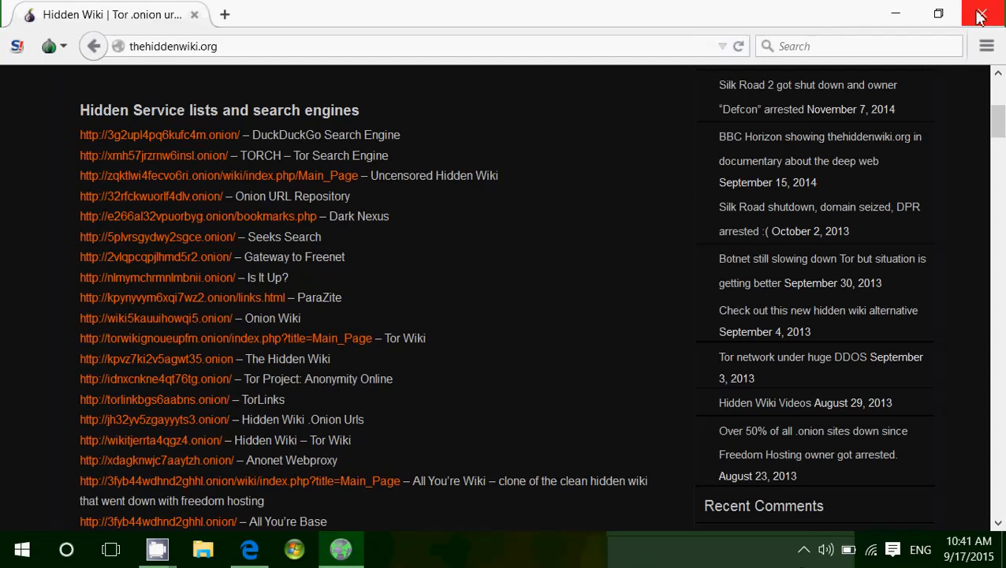
click(981, 14)
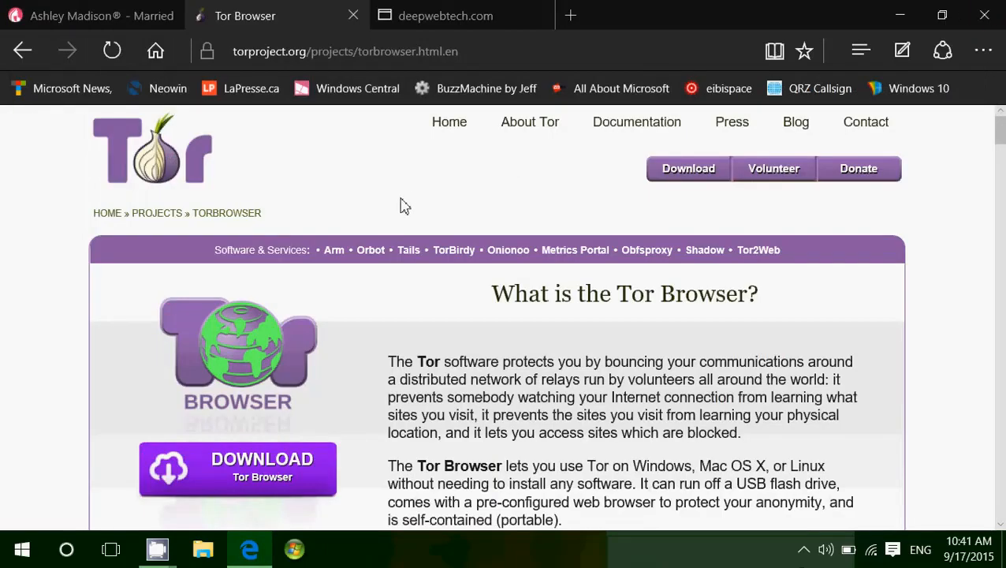